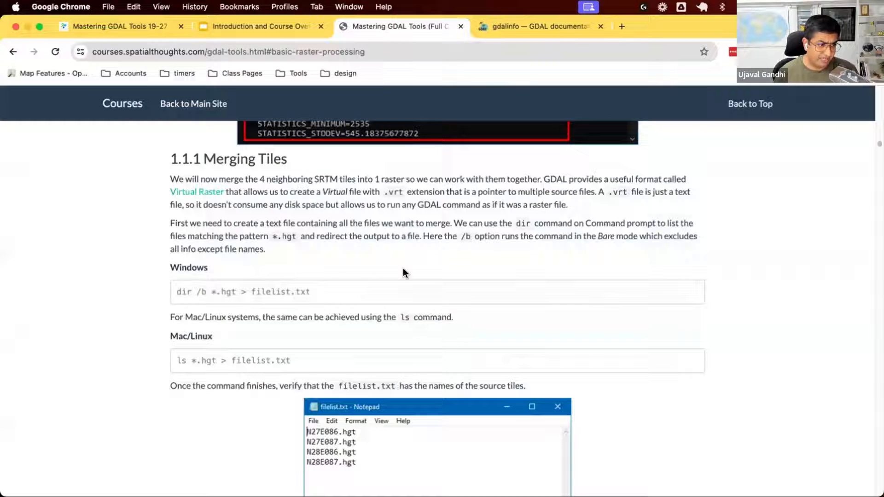
{"action": "mouse_move", "coordinate": [218, 202]}
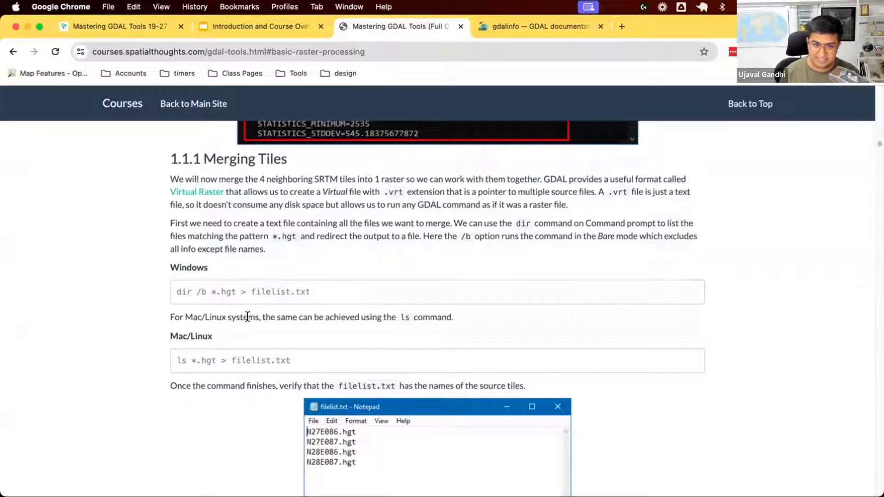
Scroll the course page's Merging Tiles section before moving to the GDAL docs.
{"action": "scroll", "scroll_direction": "down", "scroll_amount": 3}
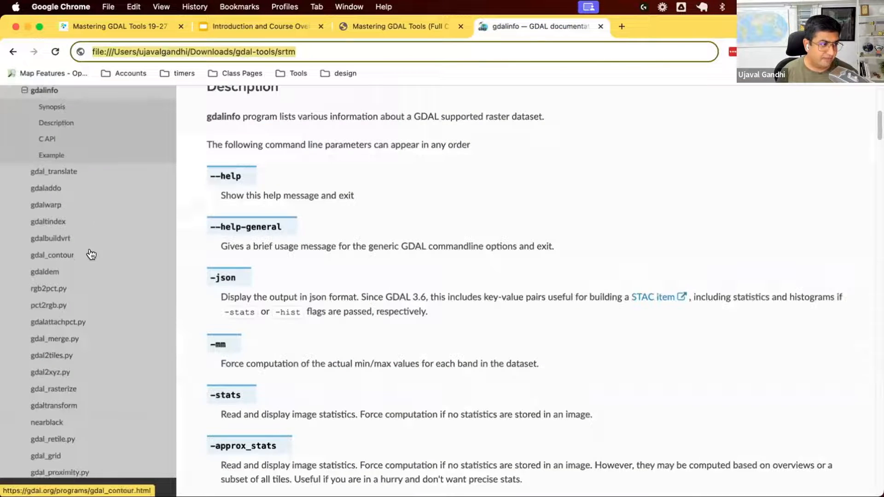
Review the gdalbuildvrt synopsis, highlighting the command name, output .vrt and input raster arguments.
{"action": "left_click", "coordinate": [51, 238]}
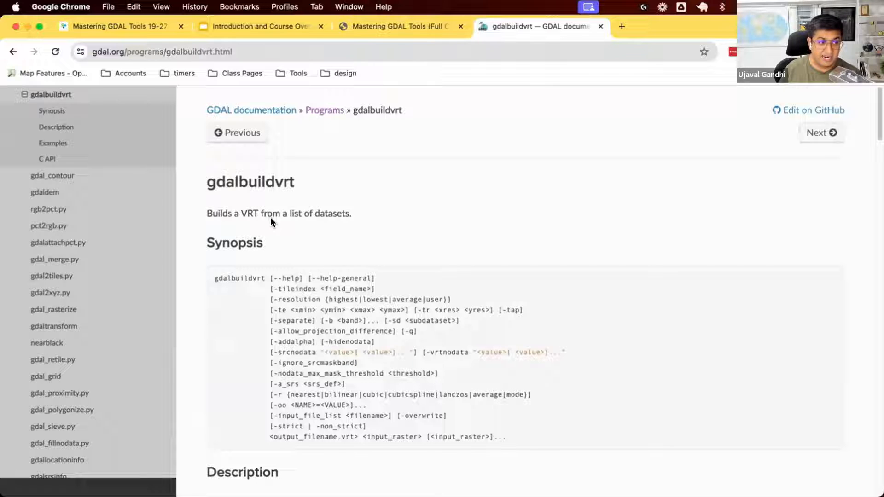
{"action": "scroll", "scroll_direction": "down", "scroll_amount": 3}
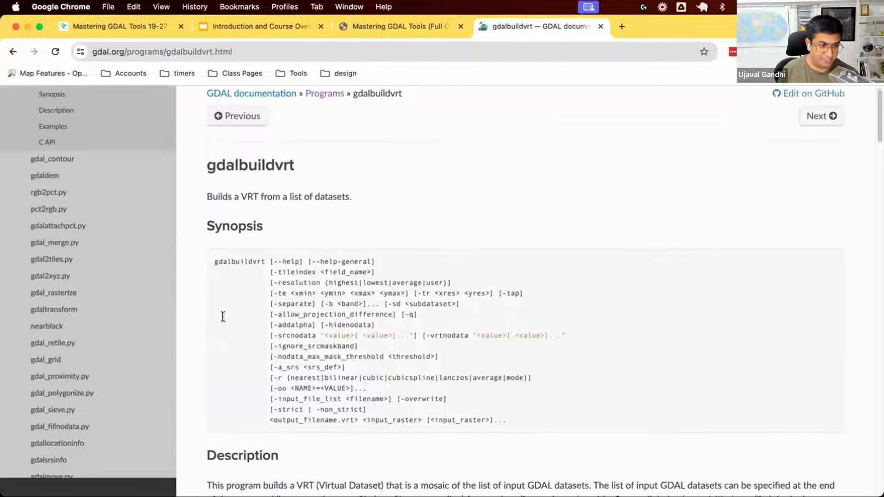
{"action": "double_click", "coordinate": [239, 261]}
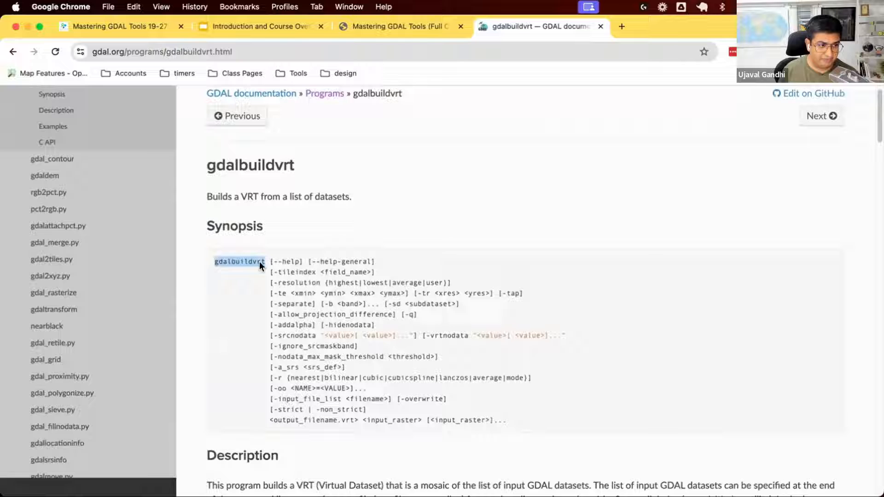
{"action": "left_click_drag", "start_coordinate": [271, 261], "coordinate": [372, 402]}
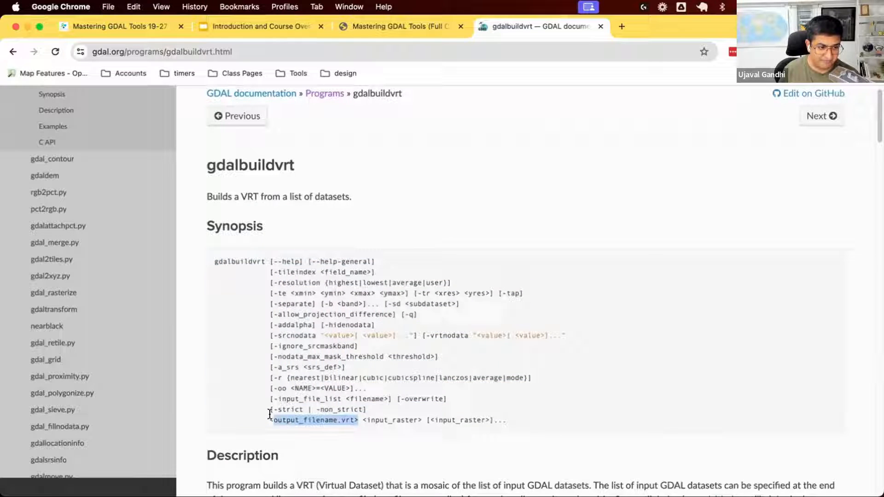
{"action": "left_click_drag", "start_coordinate": [274, 420], "coordinate": [508, 420]}
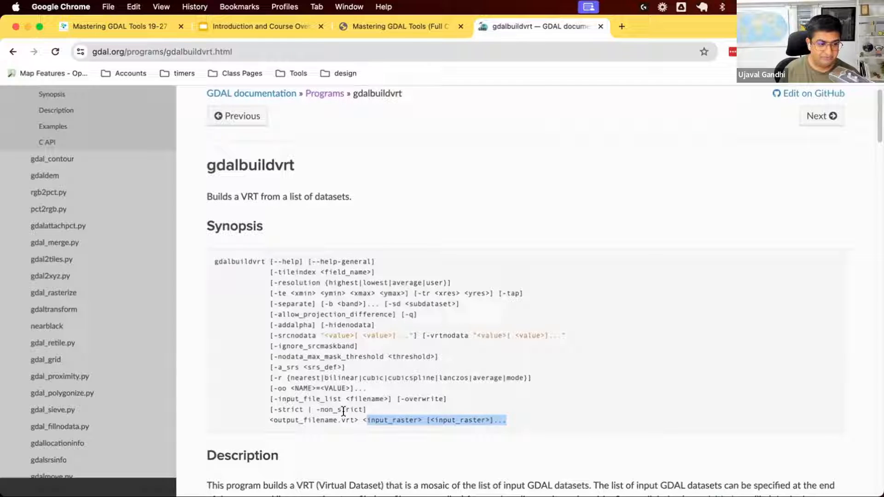
{"action": "mouse_move", "coordinate": [368, 411]}
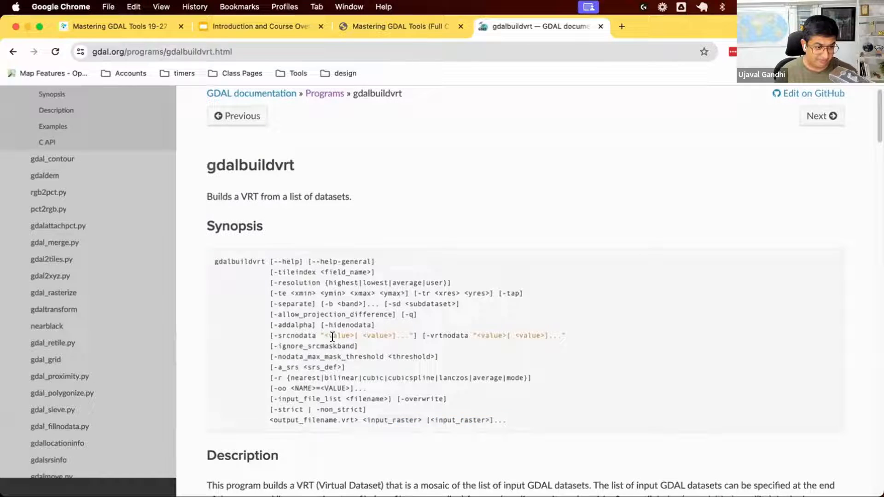
Read down to the -input_file_list option, then return to the course's GDAL tools page.
{"action": "scroll", "scroll_direction": "down", "scroll_amount": 3}
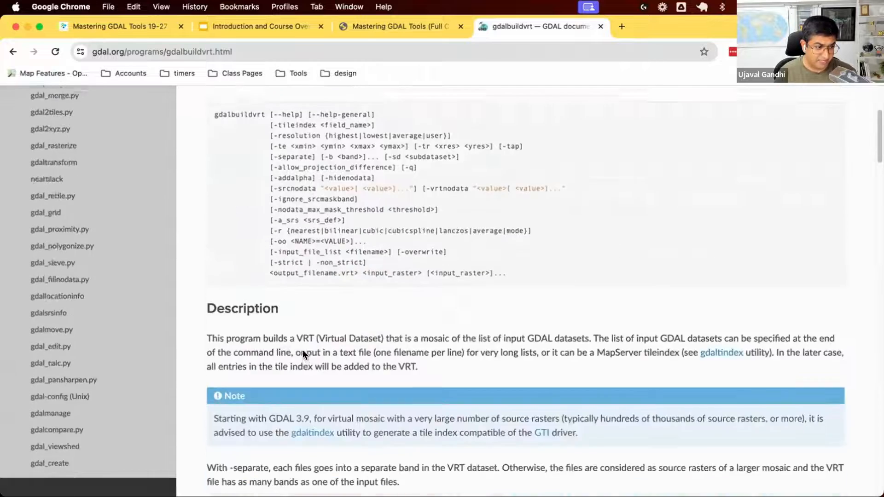
{"action": "scroll", "scroll_direction": "down", "scroll_amount": 3}
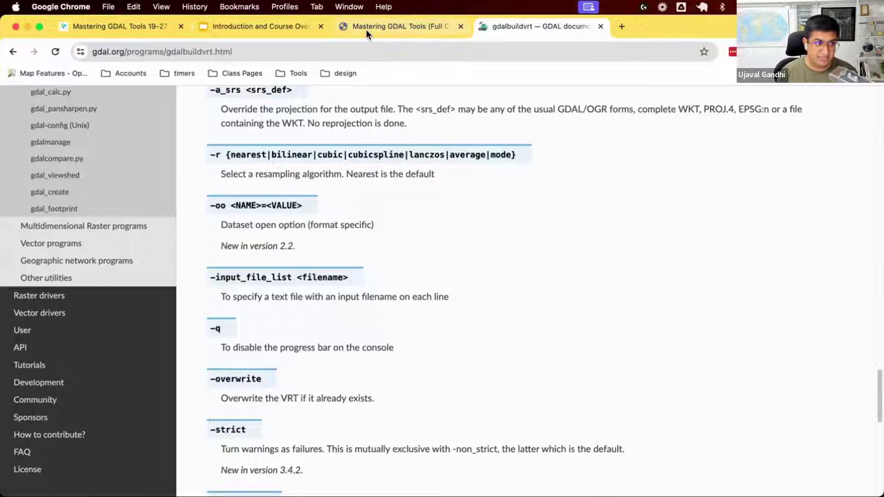
{"action": "left_click", "coordinate": [398, 26]}
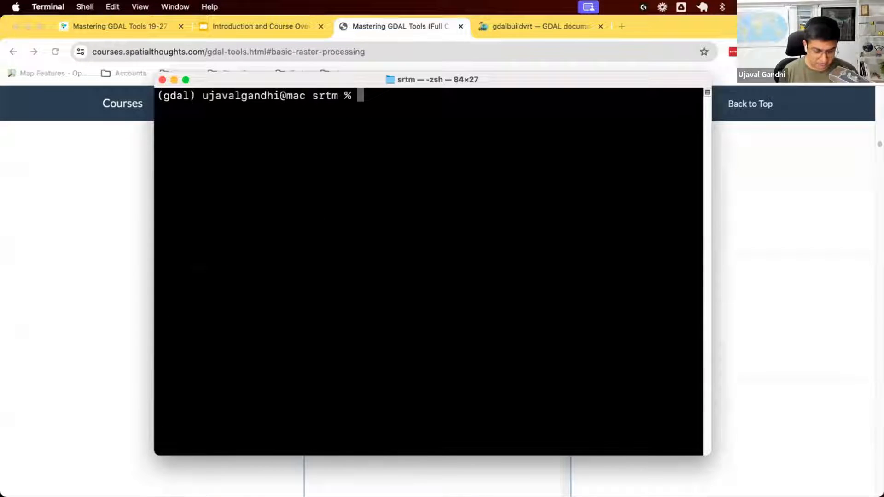
List the .hgt tiles and compose ls *.hgt > filelist.txt to save their names.
{"action": "type", "text": "ls"}
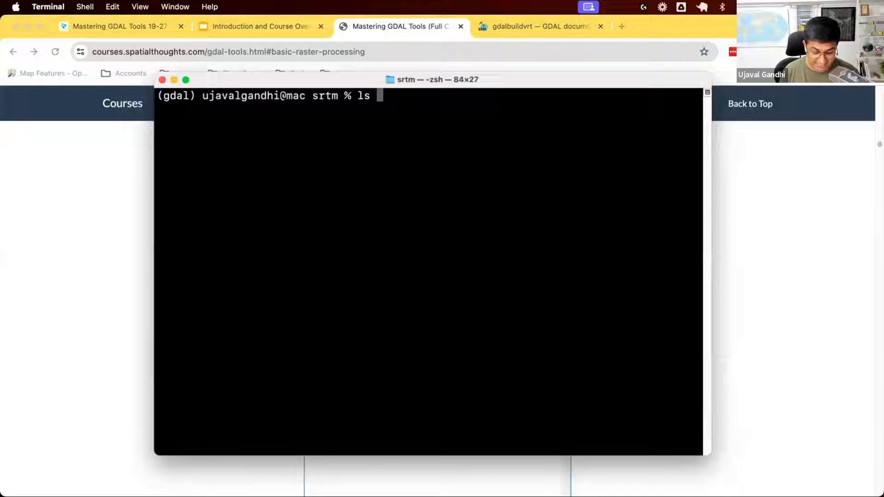
{"action": "type", "text": "*.hgt"}
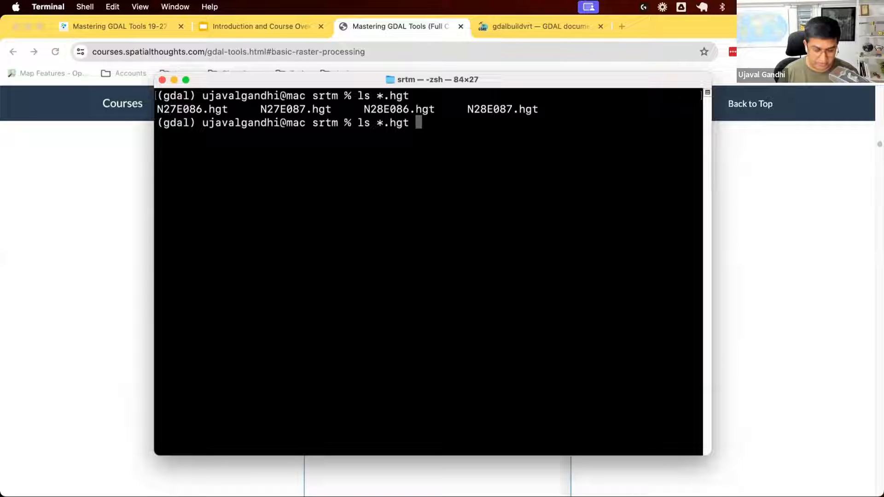
{"action": "type", "text": ">"}
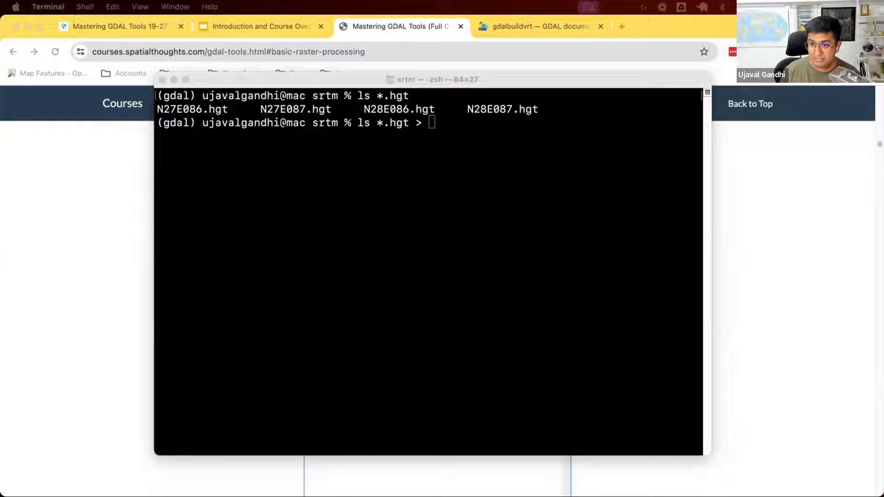
{"action": "mouse_move", "coordinate": [653, 205]}
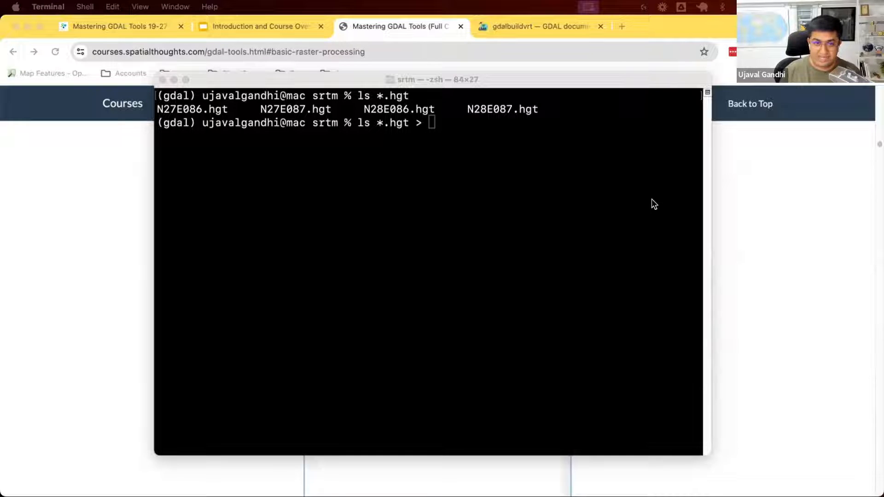
{"action": "type", "text": "filelis"}
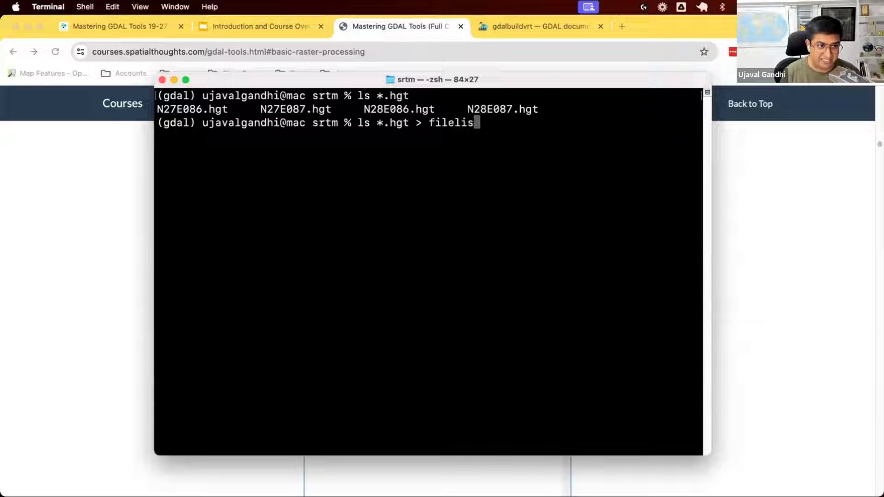
{"action": "type", "text": "t.txt"}
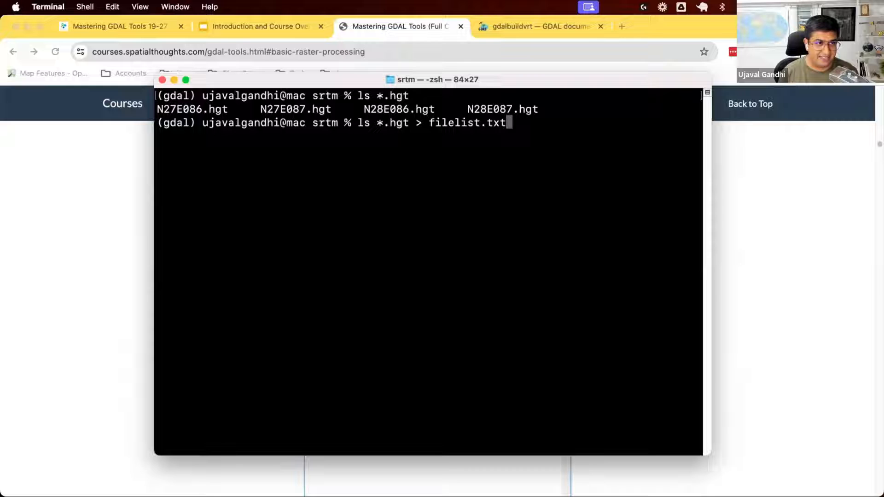
{"action": "mouse_move", "coordinate": [399, 118]}
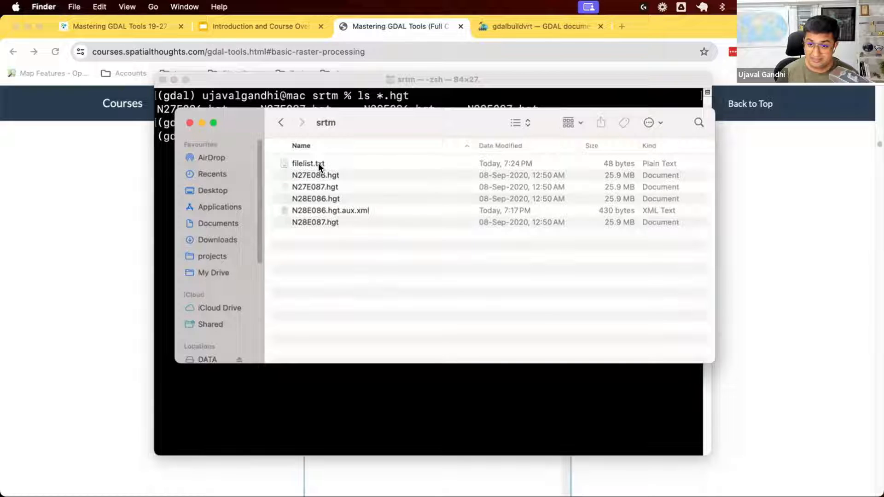
Check in Finder that filelist.txt sits in the srtm folder with the tiles.
{"action": "left_click", "coordinate": [308, 164]}
{"action": "type", "text": "ls"}
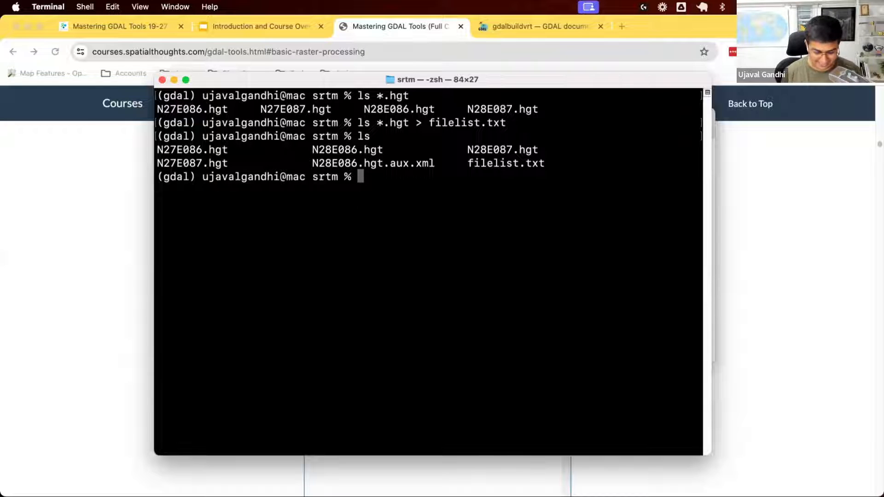
Run gdalbuildvrt -input_file_list filelist.txt merged.vrt to build the virtual raster.
{"action": "type", "text": "gdalb"}
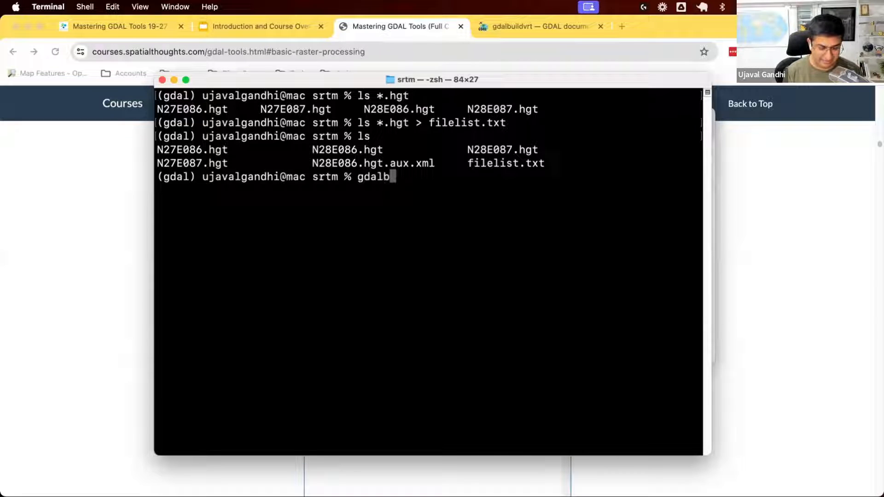
{"action": "type", "text": "u"}
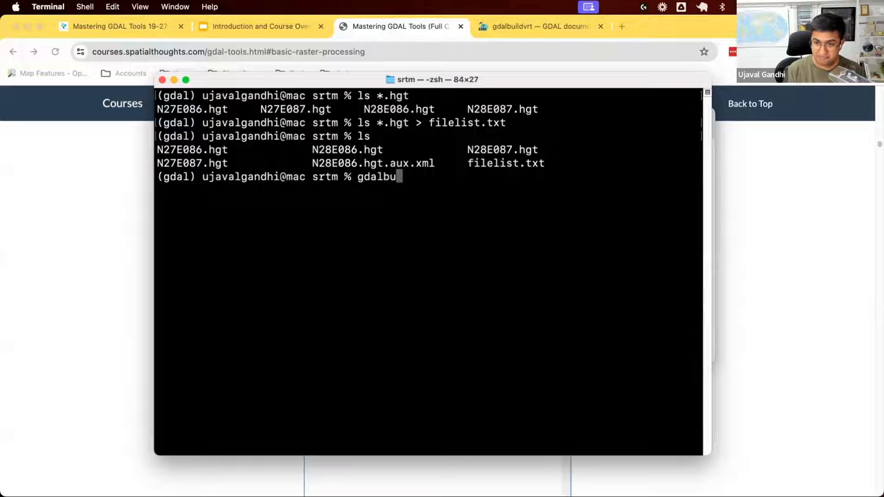
{"action": "type", "text": "ildvrt"}
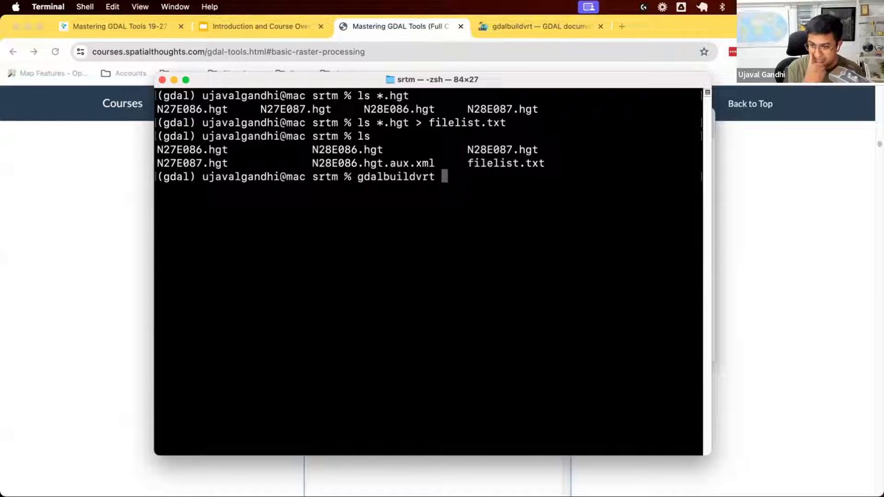
{"action": "type", "text": "-inpu"}
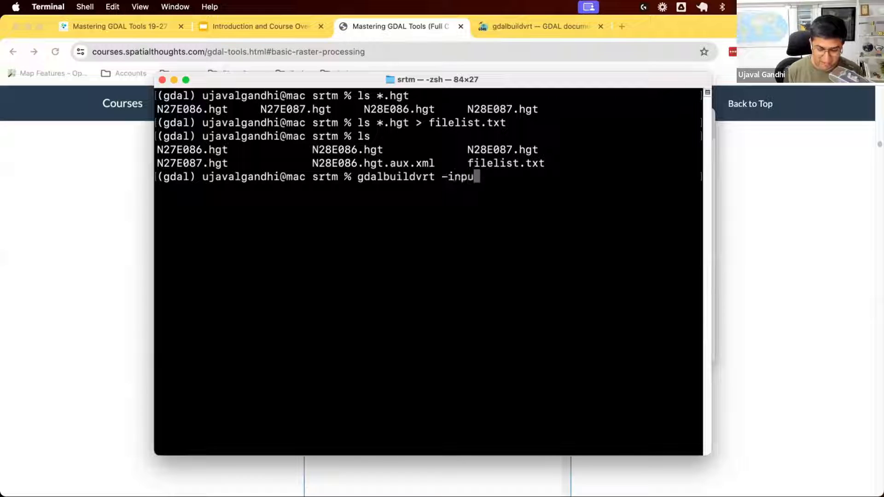
{"action": "type", "text": "t_file_lis"}
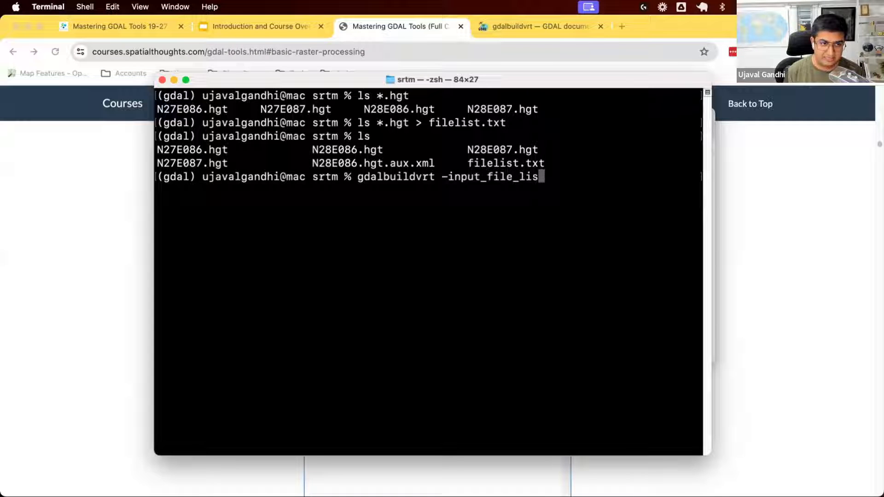
{"action": "type", "text": "file"}
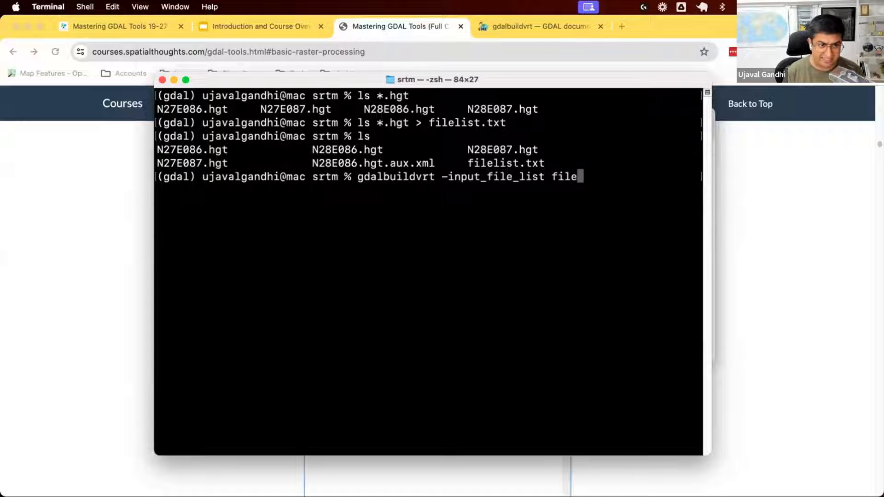
{"action": "type", "text": "list.txt"}
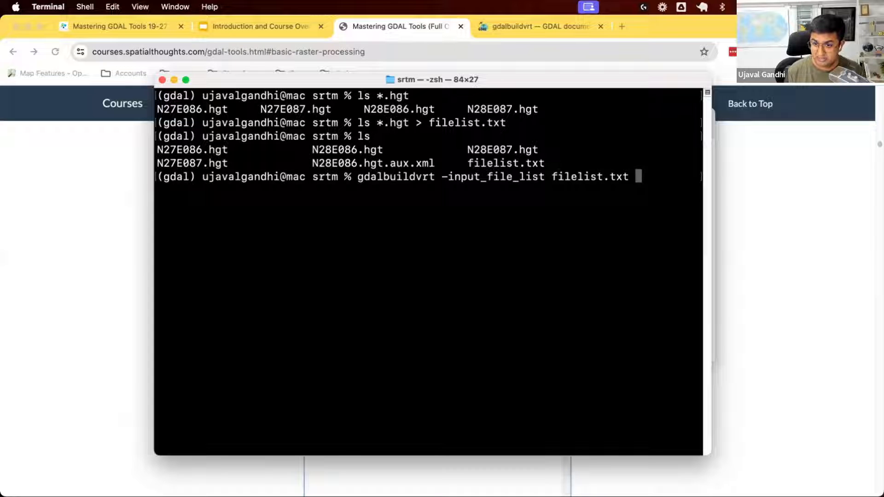
{"action": "type", "text": "merged.vrt"}
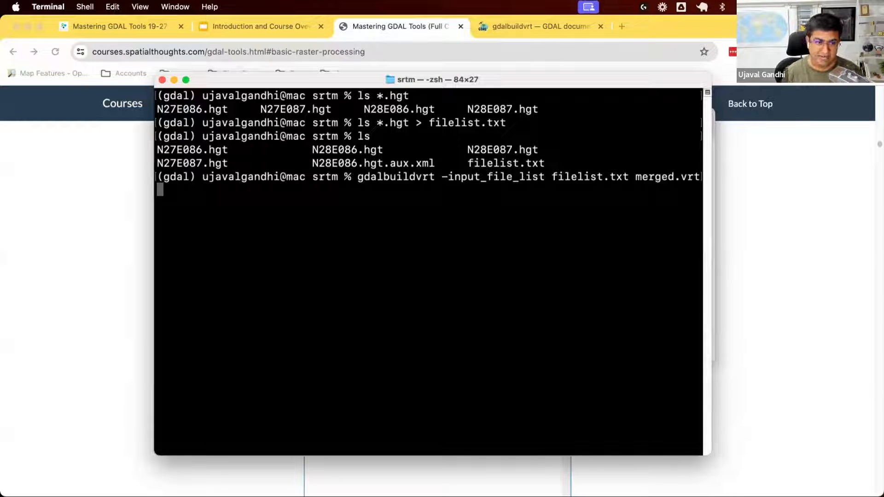
{"action": "mouse_move", "coordinate": [607, 243]}
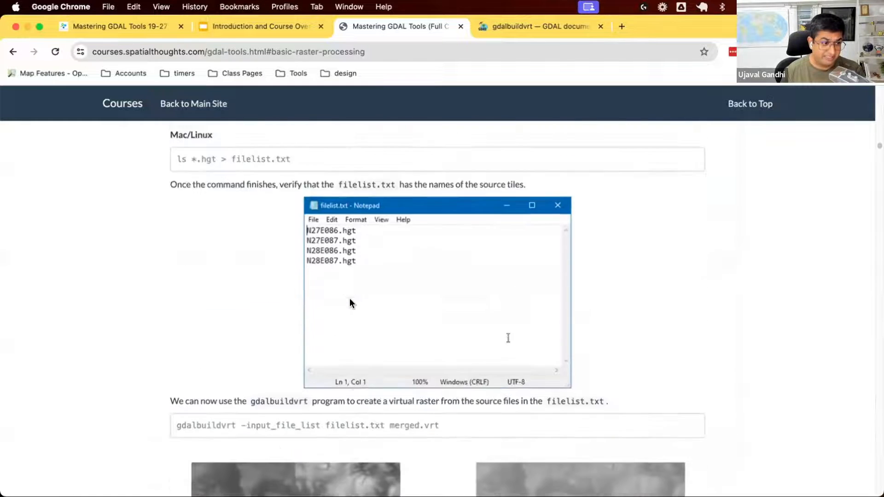
{"action": "scroll", "scroll_direction": "down", "scroll_amount": 3}
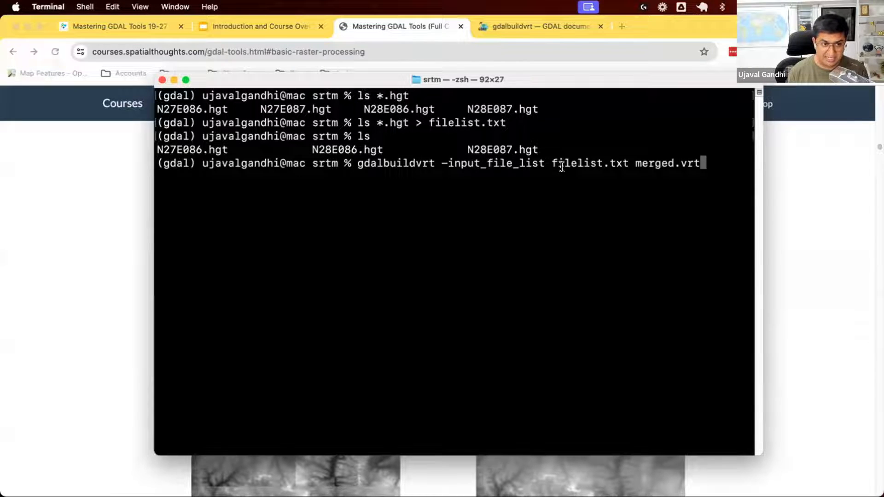
{"action": "key", "text": "Enter"}
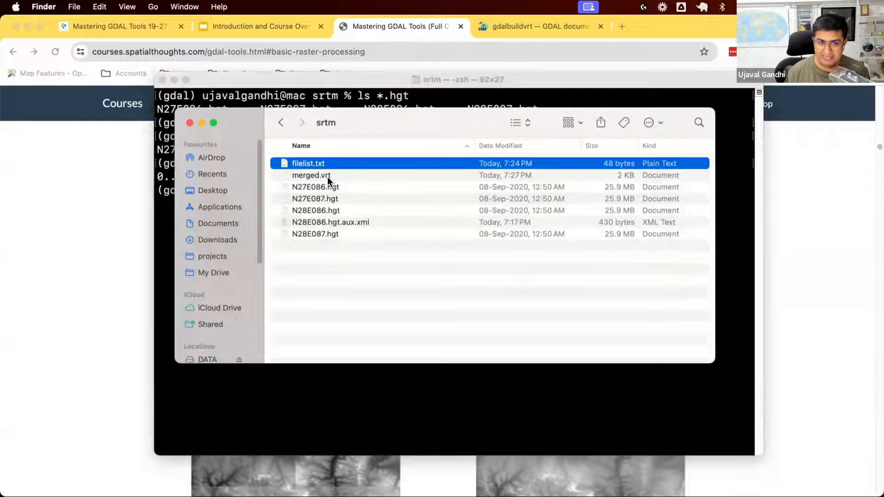
Confirm merged.vrt in the Finder srtm folder, then select it in the QGIS Browser panel.
{"action": "left_click", "coordinate": [311, 175]}
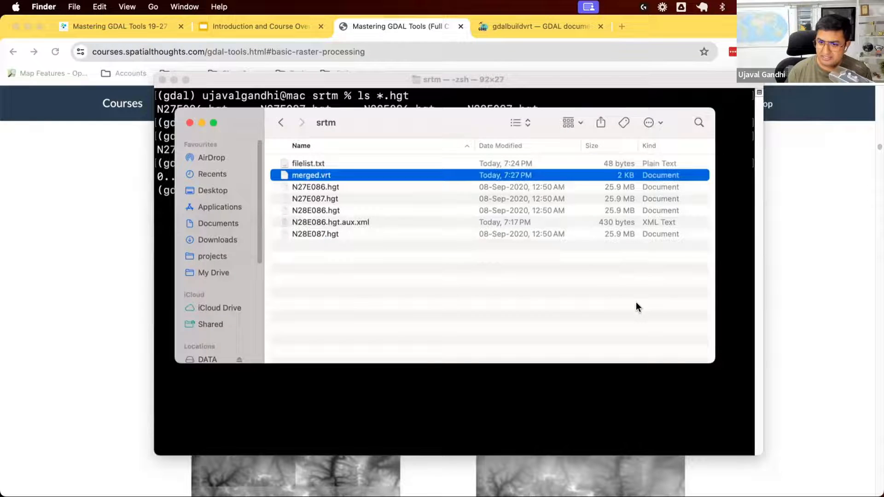
{"action": "mouse_move", "coordinate": [596, 185]}
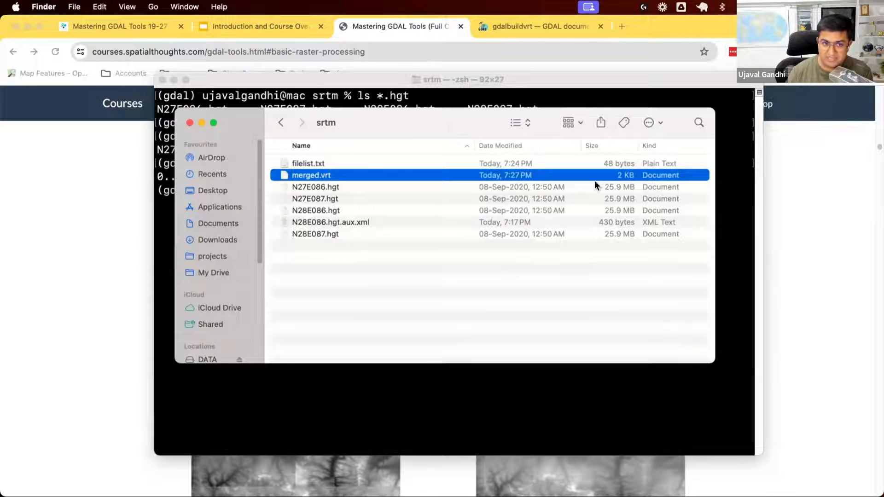
{"action": "mouse_move", "coordinate": [639, 185]}
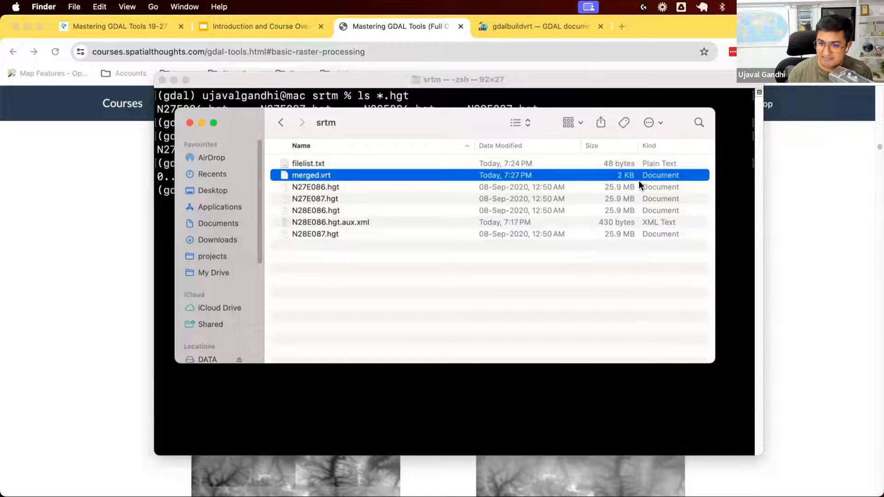
{"action": "mouse_move", "coordinate": [398, 188]}
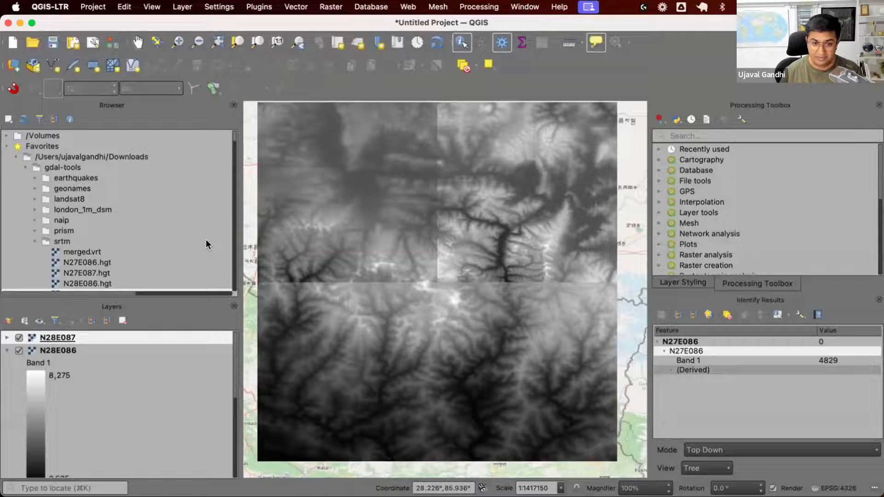
{"action": "left_click", "coordinate": [82, 252]}
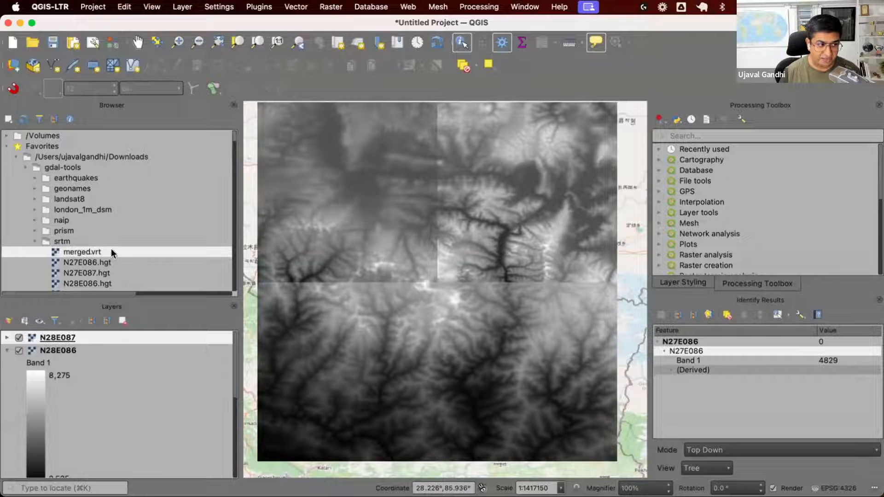